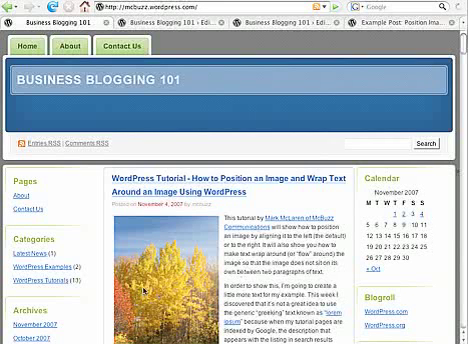
{"action": "scroll", "scroll_direction": "down", "scroll_amount": 3}
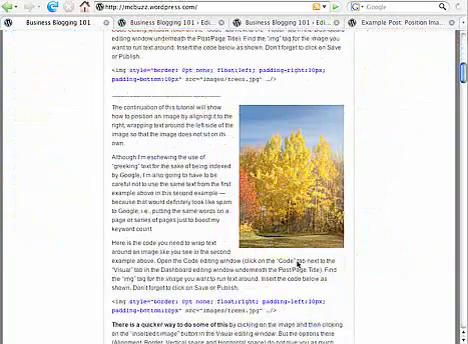
{"action": "scroll", "scroll_direction": "down", "scroll_amount": 3}
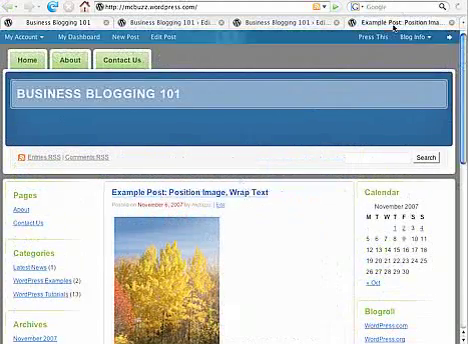
{"action": "scroll", "scroll_direction": "down", "scroll_amount": 3}
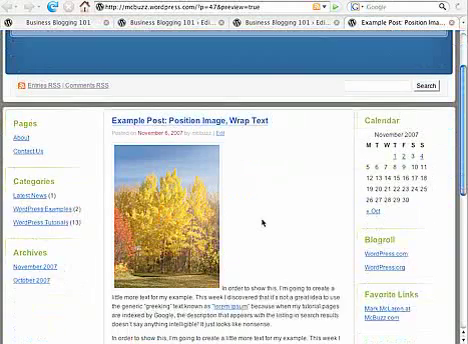
{"action": "scroll", "scroll_direction": "down", "scroll_amount": 3}
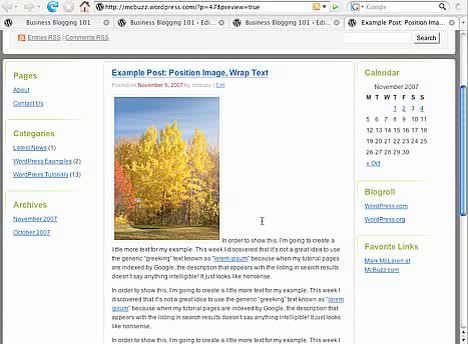
{"action": "mouse_move", "coordinate": [245, 228]}
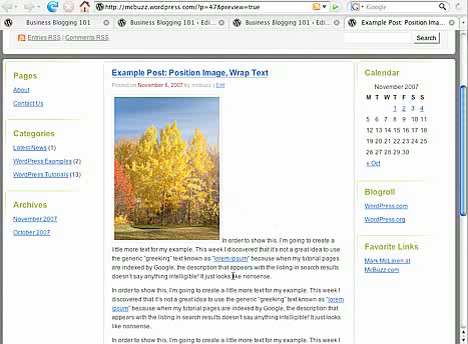
{"action": "mouse_move", "coordinate": [286, 204]}
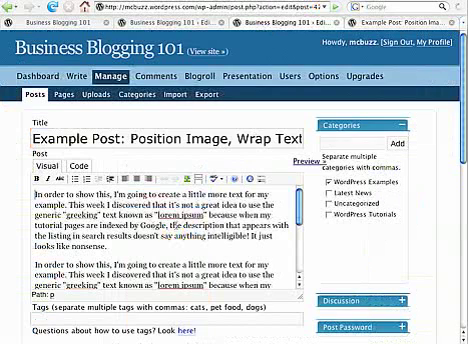
{"action": "scroll", "scroll_direction": "down", "scroll_amount": 3}
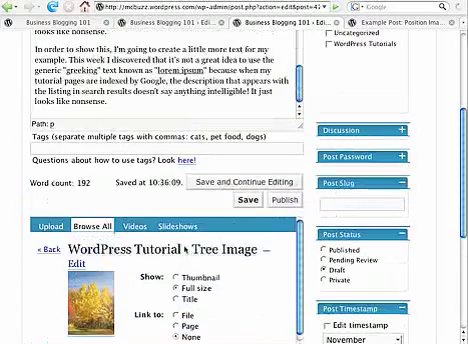
{"action": "scroll", "scroll_direction": "up", "scroll_amount": 3}
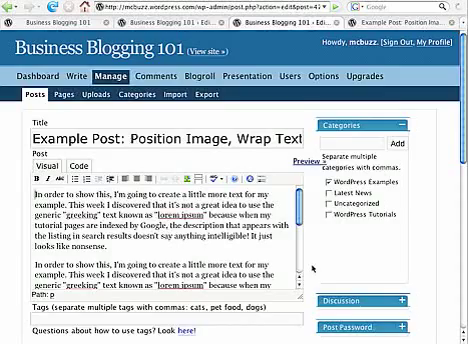
{"action": "scroll", "scroll_direction": "down", "scroll_amount": 3}
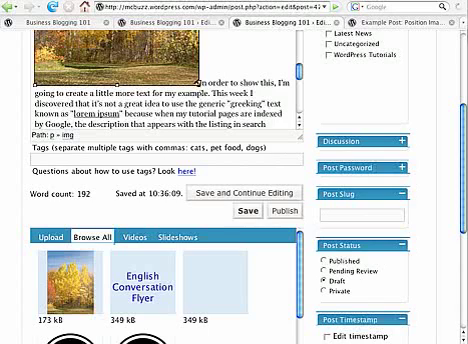
{"action": "scroll", "scroll_direction": "down", "scroll_amount": 3}
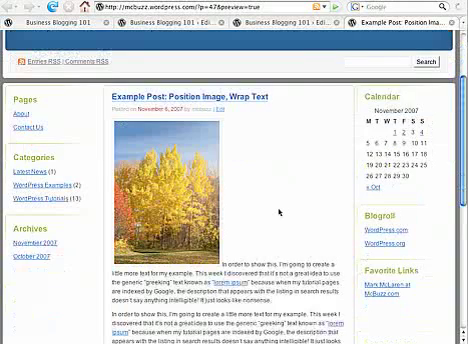
{"action": "scroll", "scroll_direction": "down", "scroll_amount": 3}
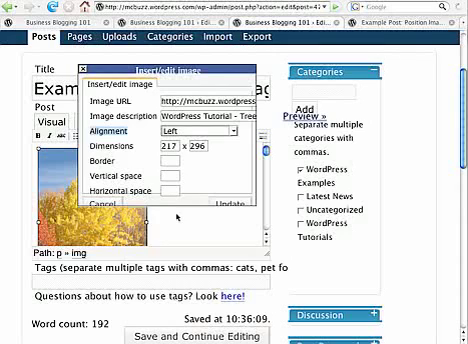
{"action": "scroll", "scroll_direction": "down", "scroll_amount": 3}
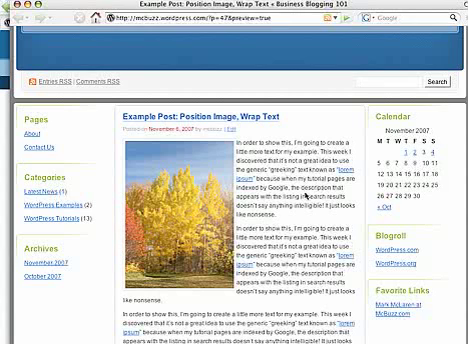
{"action": "scroll", "scroll_direction": "down", "scroll_amount": 3}
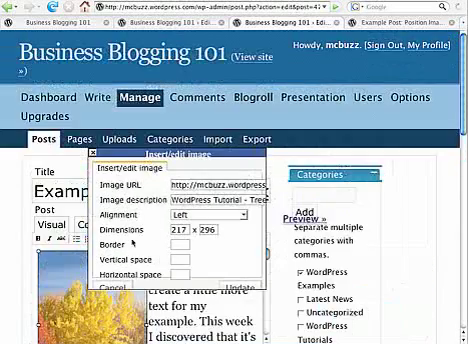
{"action": "scroll", "scroll_direction": "down", "scroll_amount": 3}
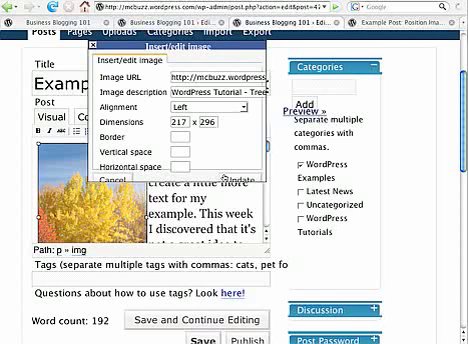
{"action": "type", "text": "15"}
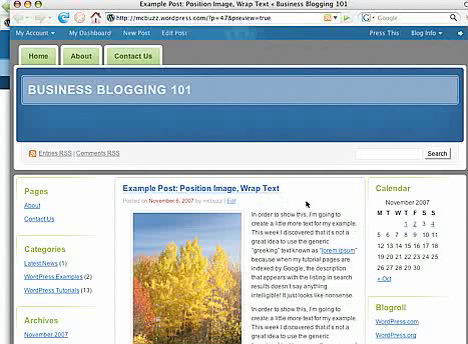
{"action": "scroll", "scroll_direction": "down", "scroll_amount": 3}
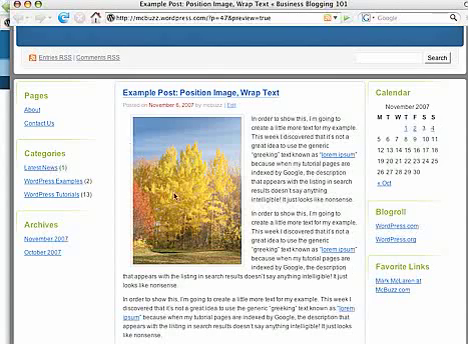
{"action": "scroll", "scroll_direction": "down", "scroll_amount": 3}
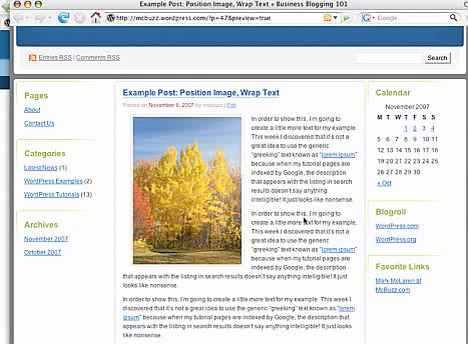
{"action": "scroll", "scroll_direction": "down", "scroll_amount": 3}
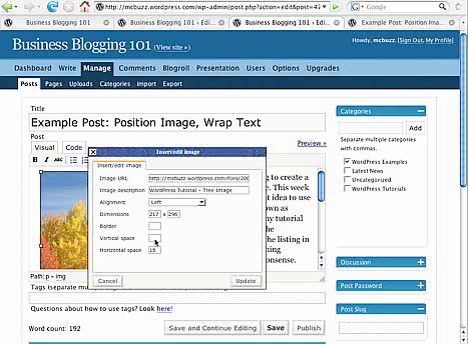
{"action": "type", "text": "15"}
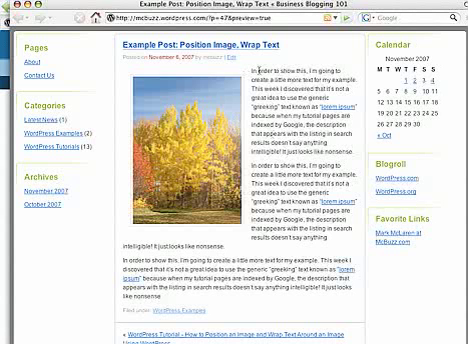
{"action": "scroll", "scroll_direction": "down", "scroll_amount": 3}
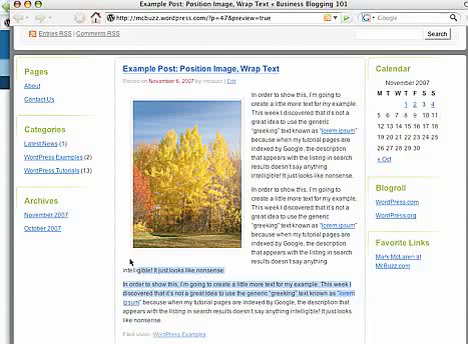
{"action": "scroll", "scroll_direction": "down", "scroll_amount": 3}
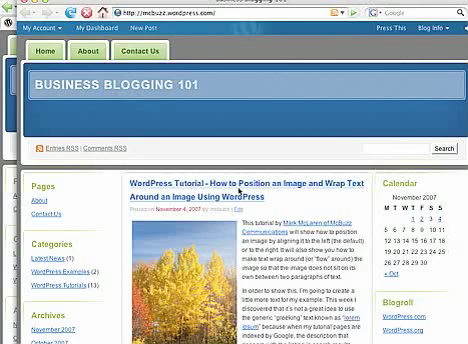
{"action": "scroll", "scroll_direction": "down", "scroll_amount": 3}
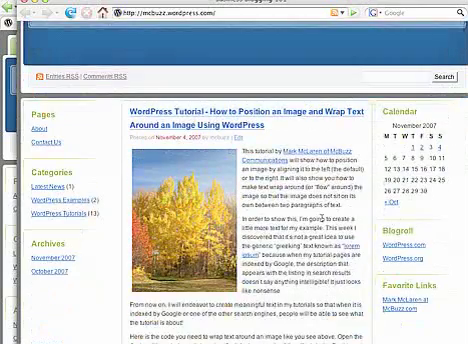
{"action": "scroll", "scroll_direction": "down", "scroll_amount": 3}
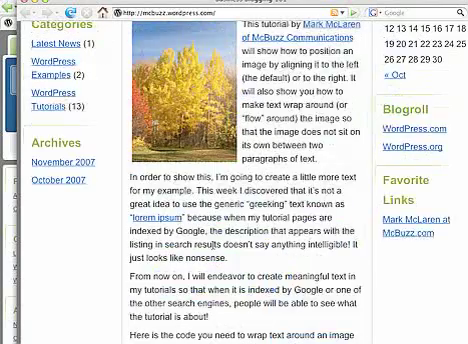
{"action": "scroll", "scroll_direction": "down", "scroll_amount": 3}
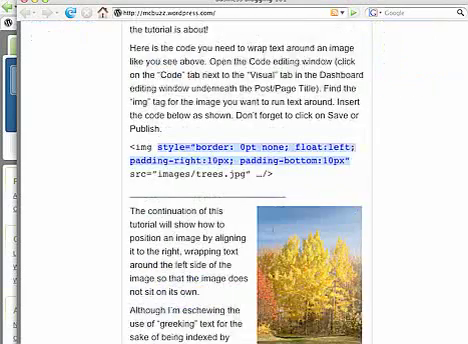
{"action": "scroll", "scroll_direction": "down", "scroll_amount": 3}
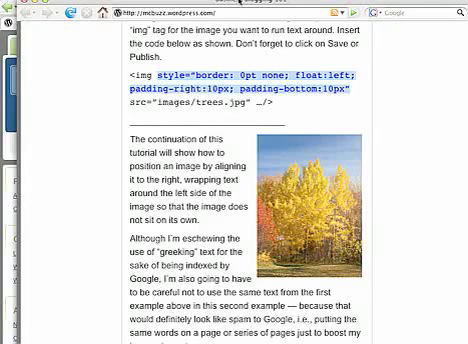
{"action": "scroll", "scroll_direction": "down", "scroll_amount": 3}
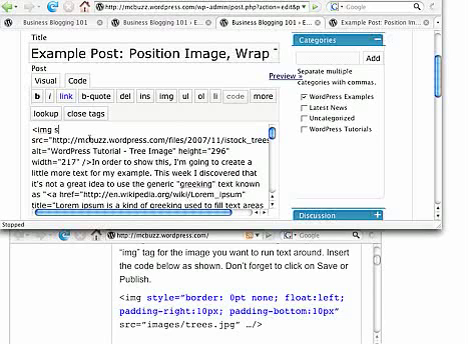
{"action": "type", "text": "tyle=\""}
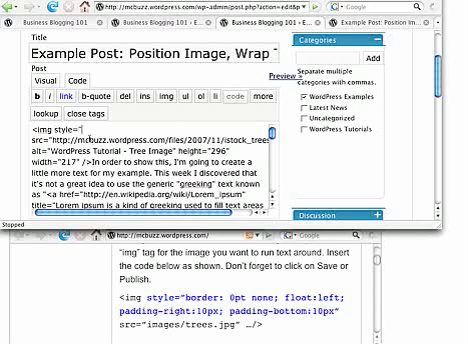
{"action": "type", "text": "bo"}
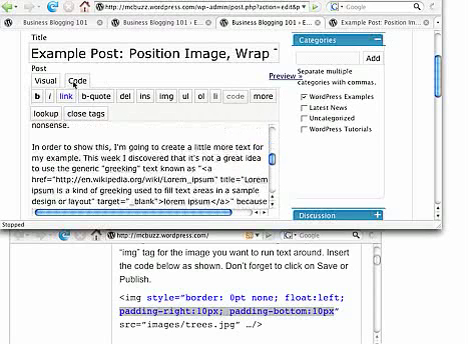
{"action": "scroll", "scroll_direction": "down", "scroll_amount": 3}
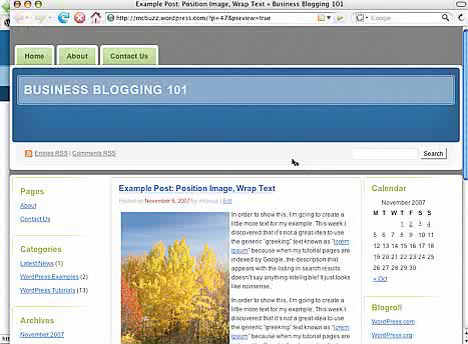
{"action": "scroll", "scroll_direction": "down", "scroll_amount": 3}
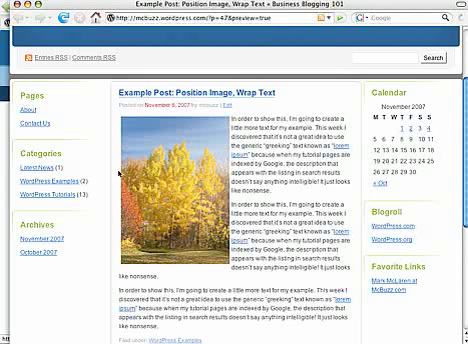
{"action": "scroll", "scroll_direction": "down", "scroll_amount": 3}
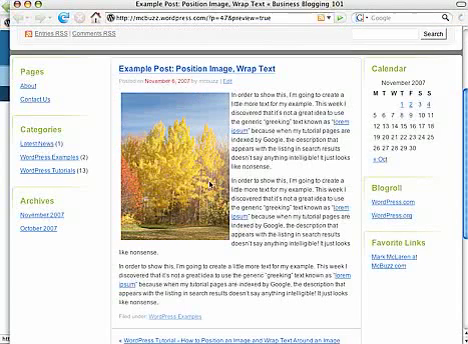